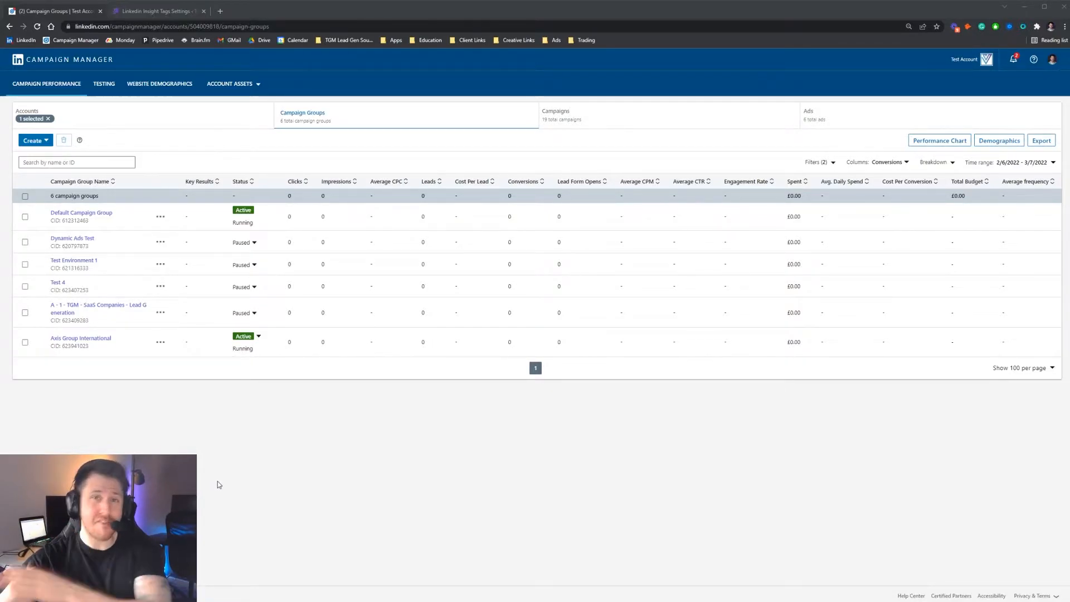
# From the LinkedIn feed, open Campaign Manager in a new tab through the Work menu's Advertise link
pyautogui.click(263, 11)
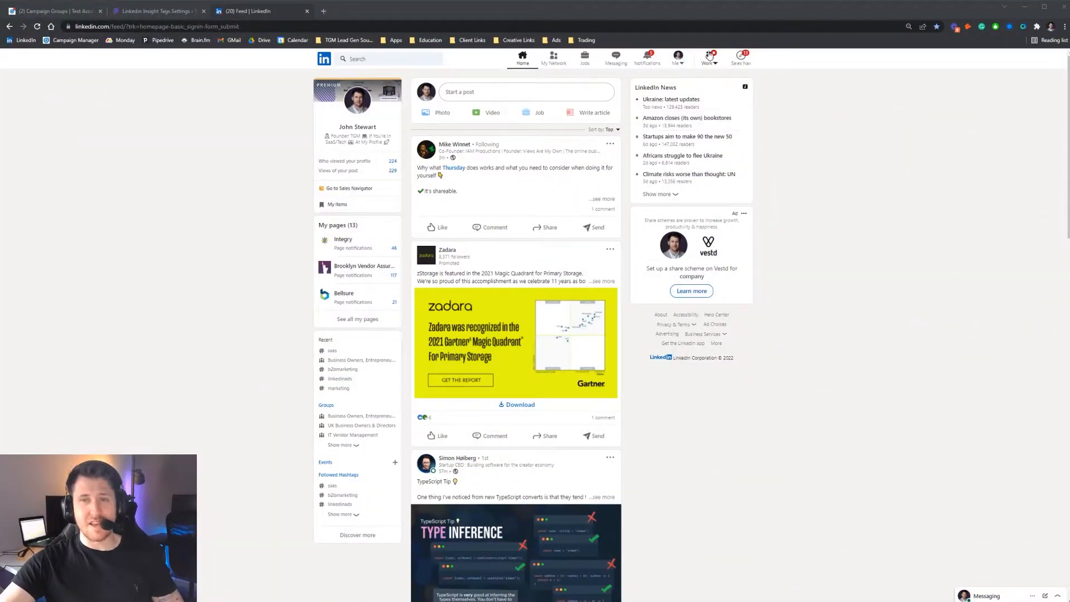
pyautogui.click(707, 58)
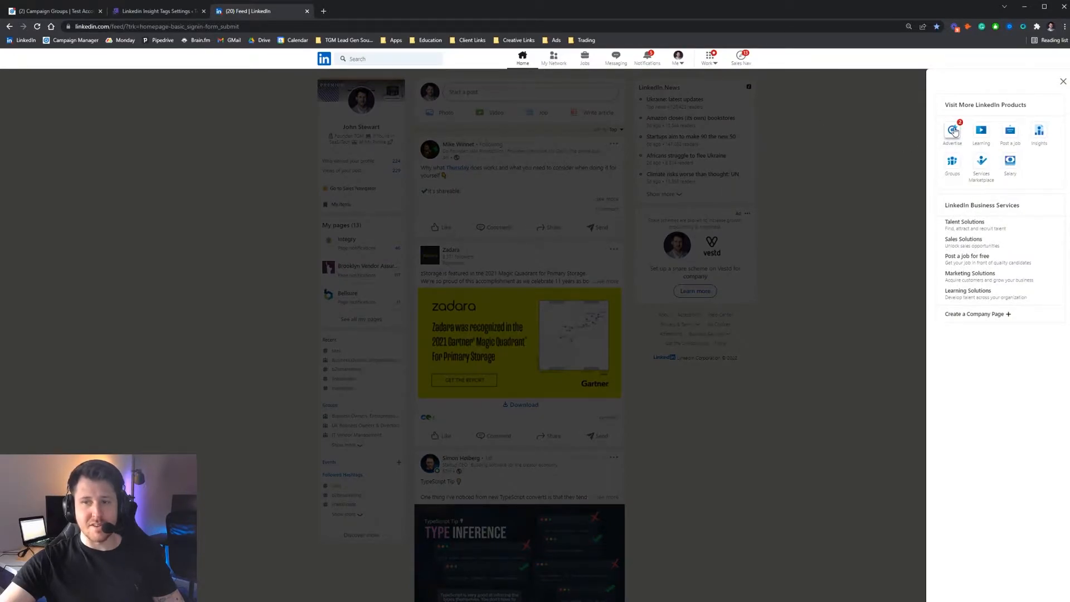
pyautogui.click(952, 131)
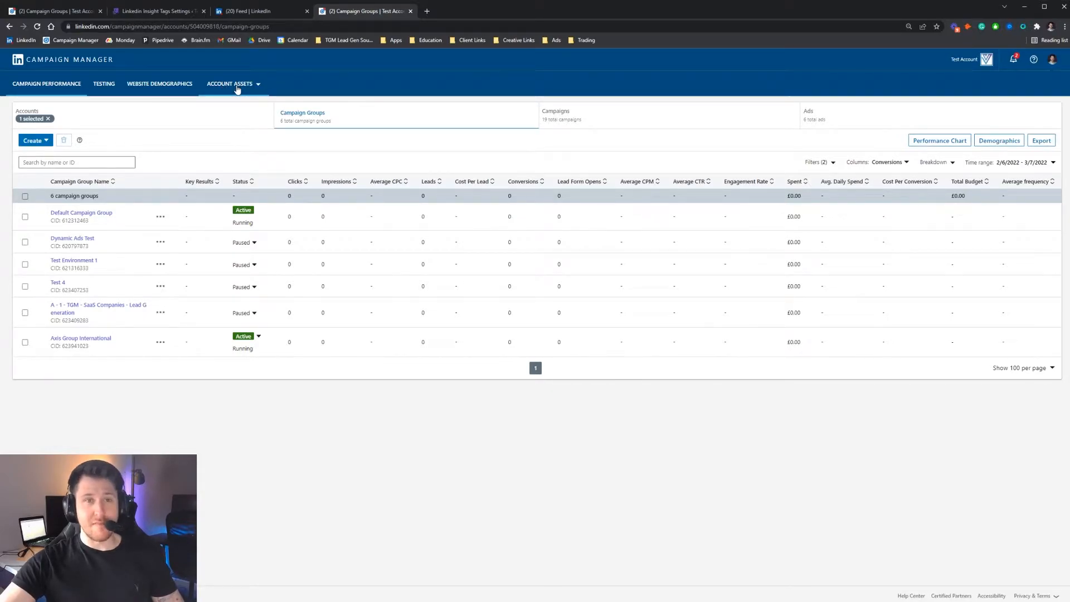
# Open the Insight Tag installation options through Conversion Tracking's Data sources, then Manage Insight Tag and See tag
pyautogui.click(230, 83)
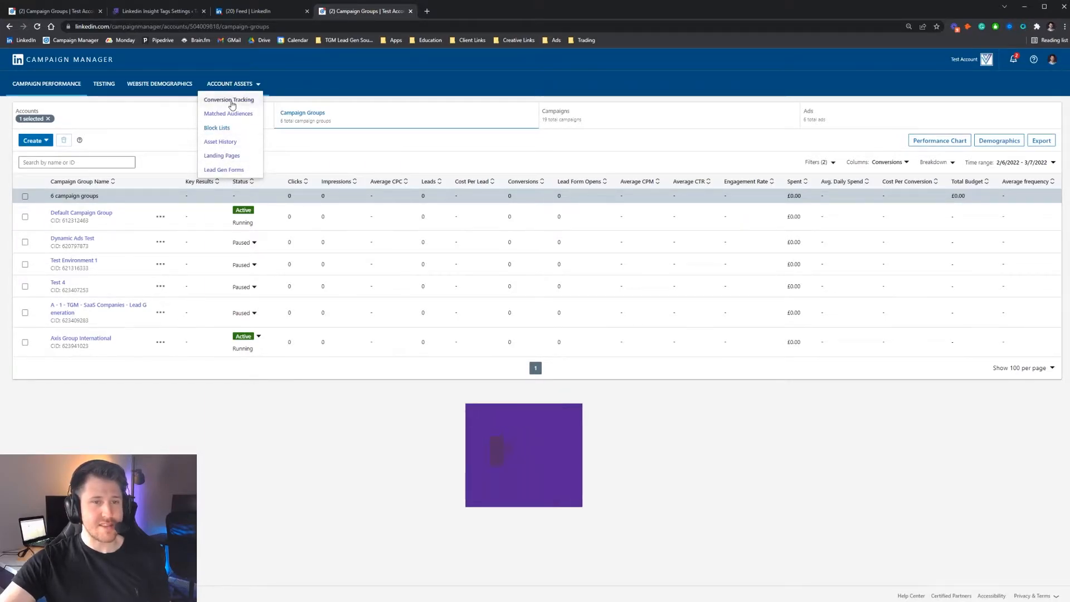
pyautogui.click(229, 100)
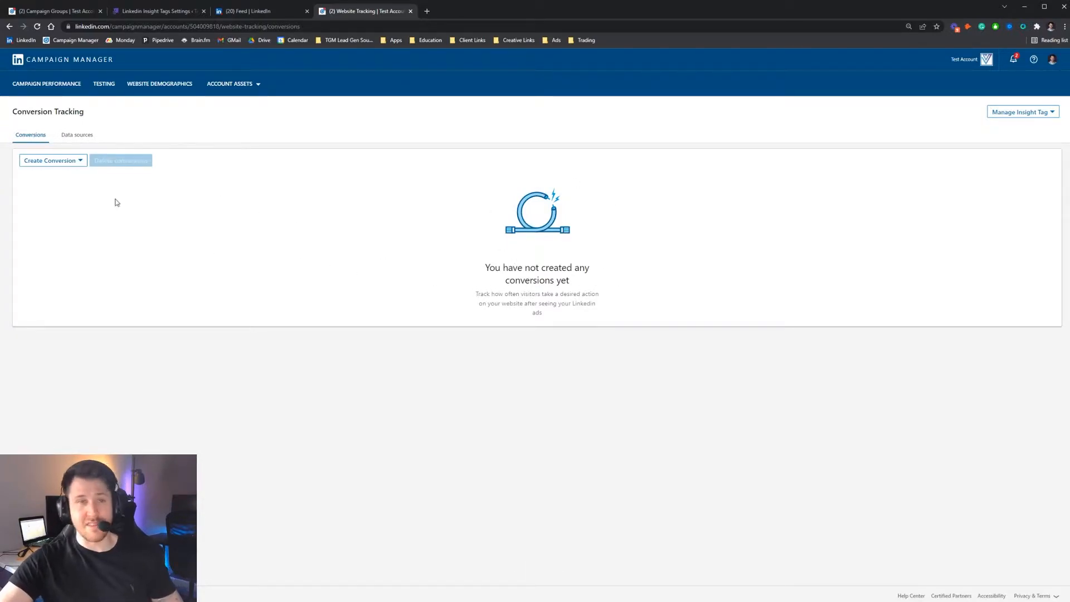
pyautogui.click(76, 134)
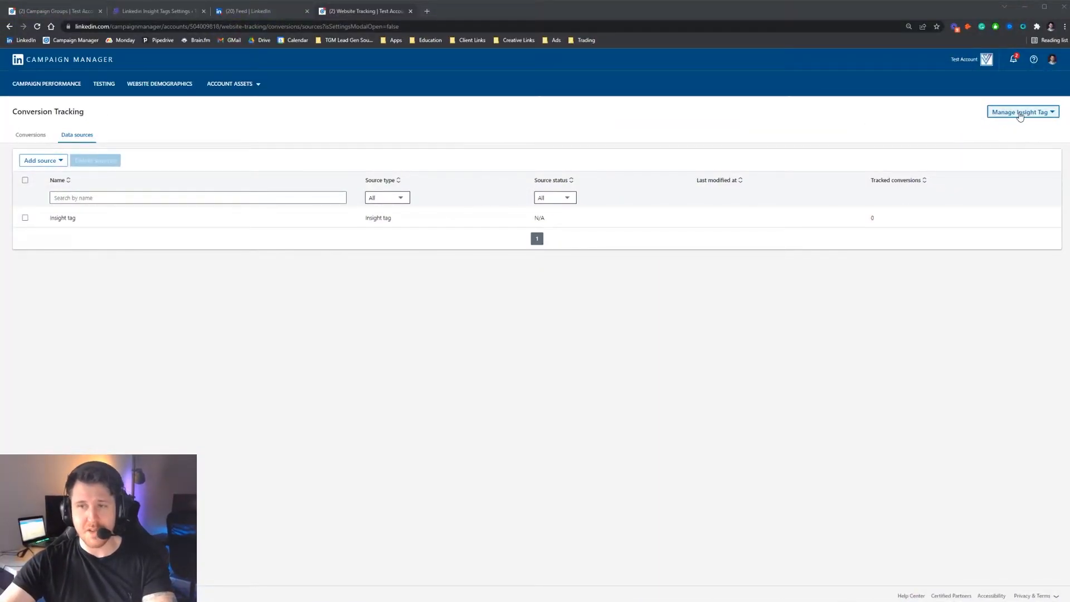
pyautogui.click(1022, 112)
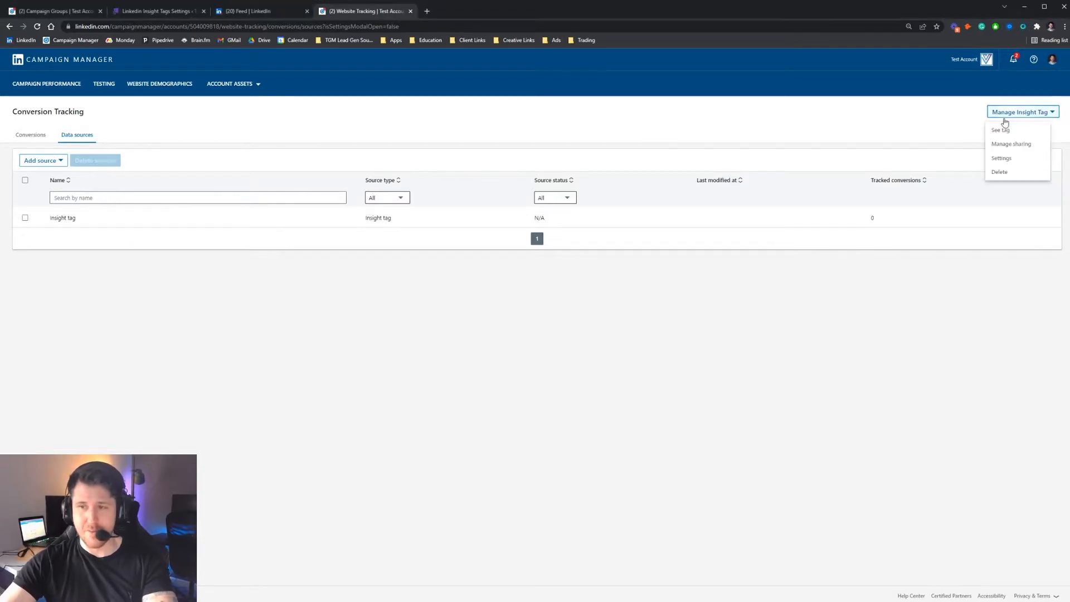
pyautogui.click(1000, 130)
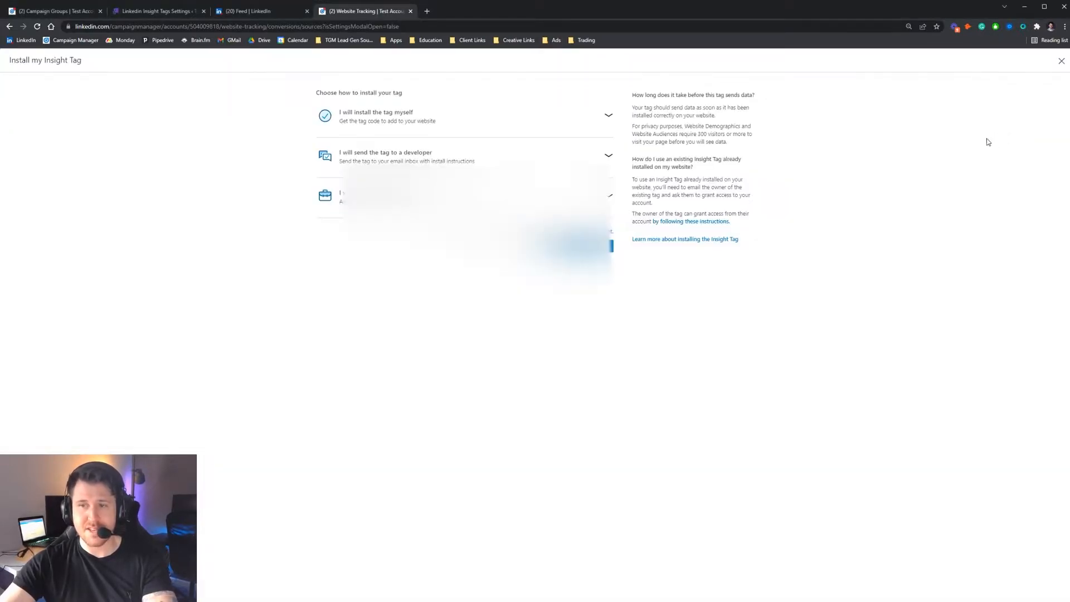
# Expand 'I will install the tag myself' to reveal the Insight Tag code for the footer
pyautogui.click(375, 116)
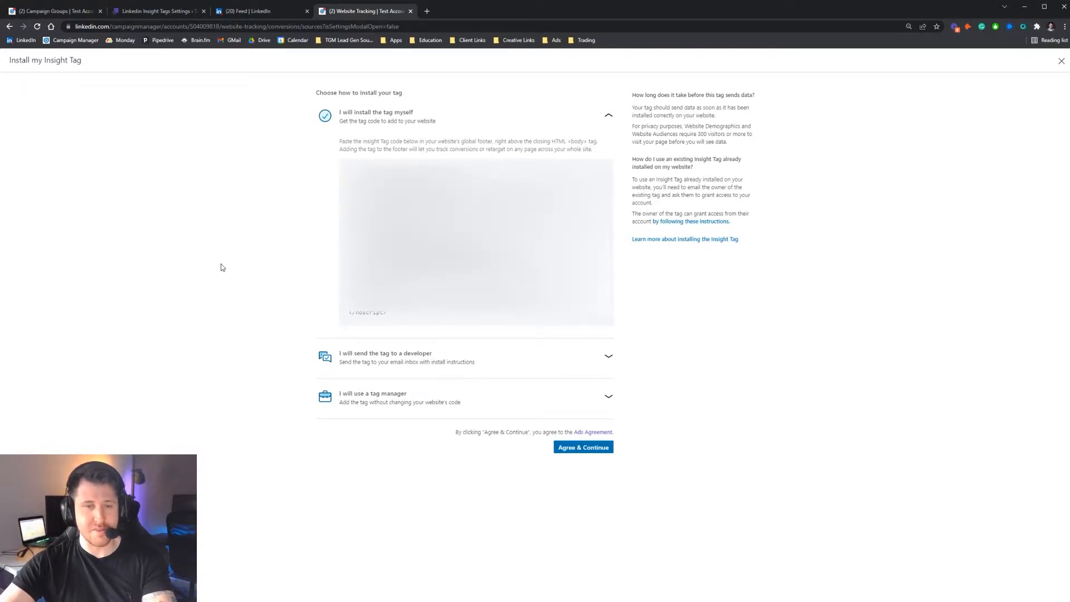
pyautogui.moveTo(365, 125)
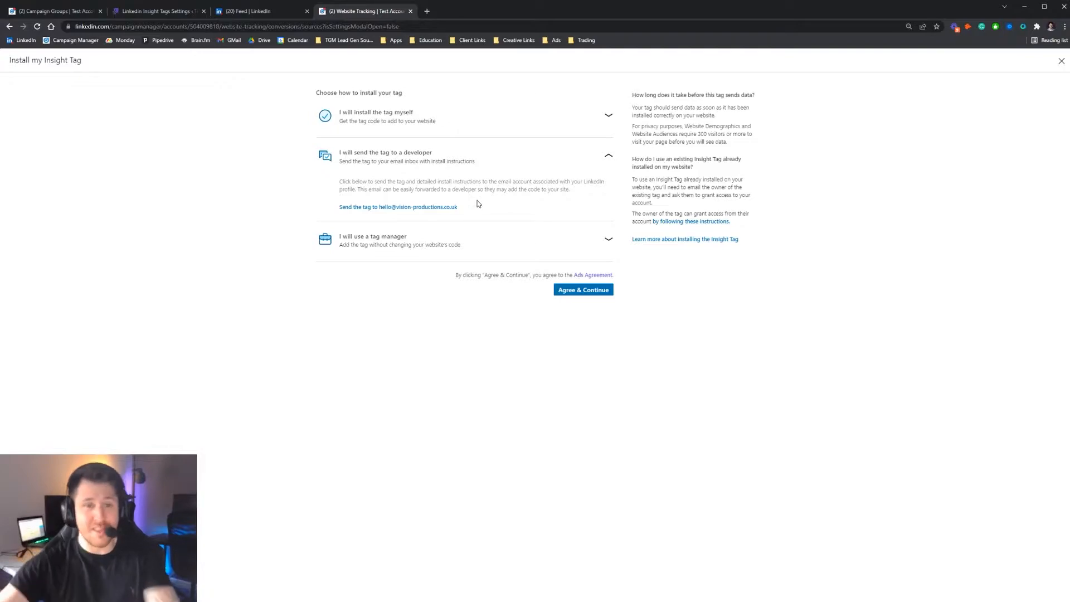
pyautogui.moveTo(416, 255)
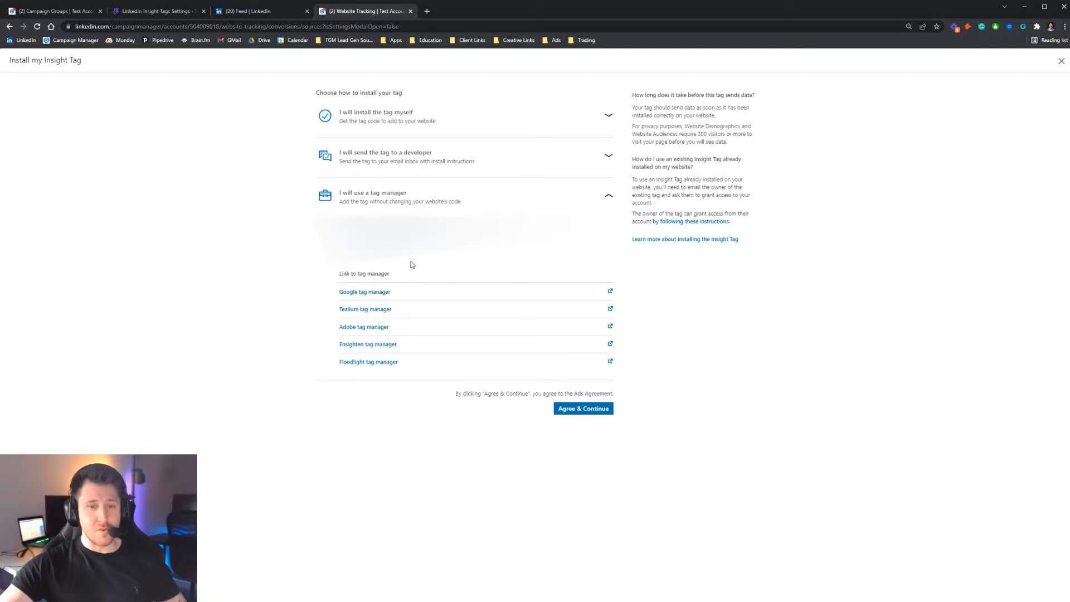
pyautogui.moveTo(398, 264)
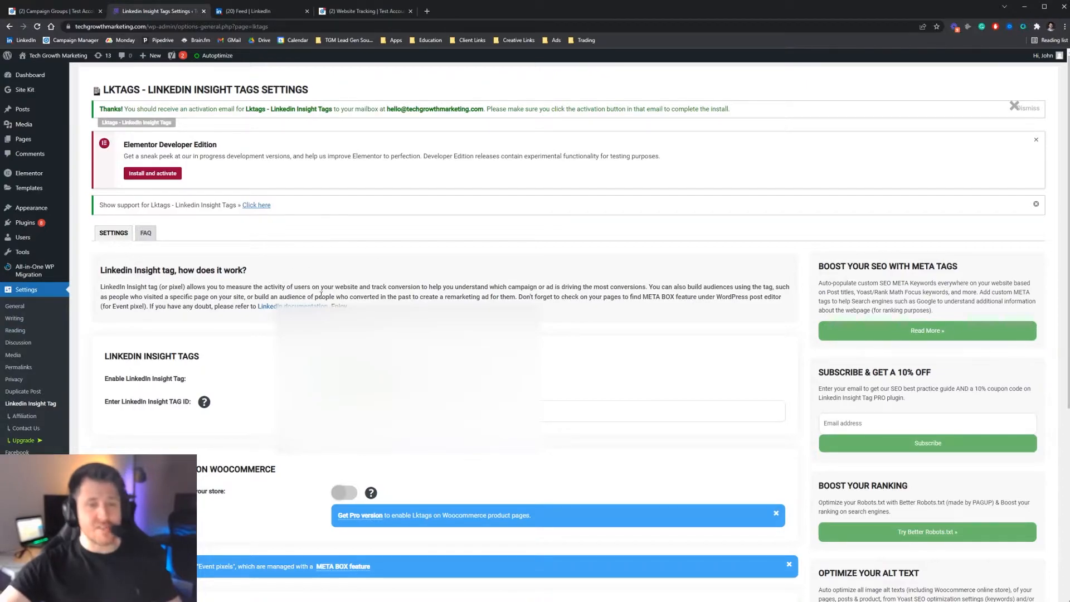
# Show WordPress's LinkedIn Insight Tag plugin and scroll through its Insight Tag ID settings
pyautogui.click(660, 410)
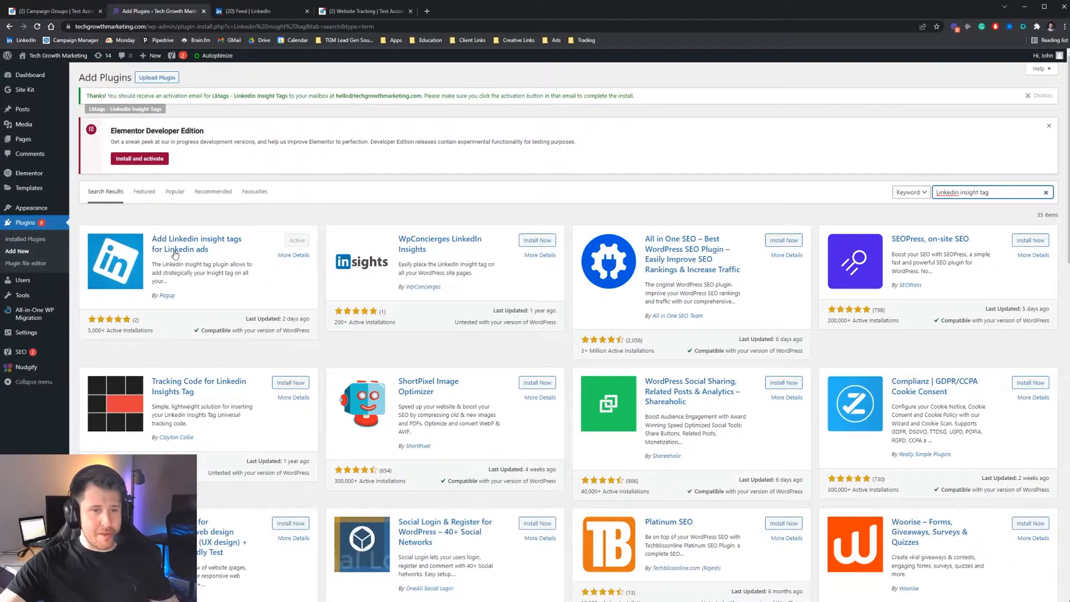
pyautogui.moveTo(186, 258)
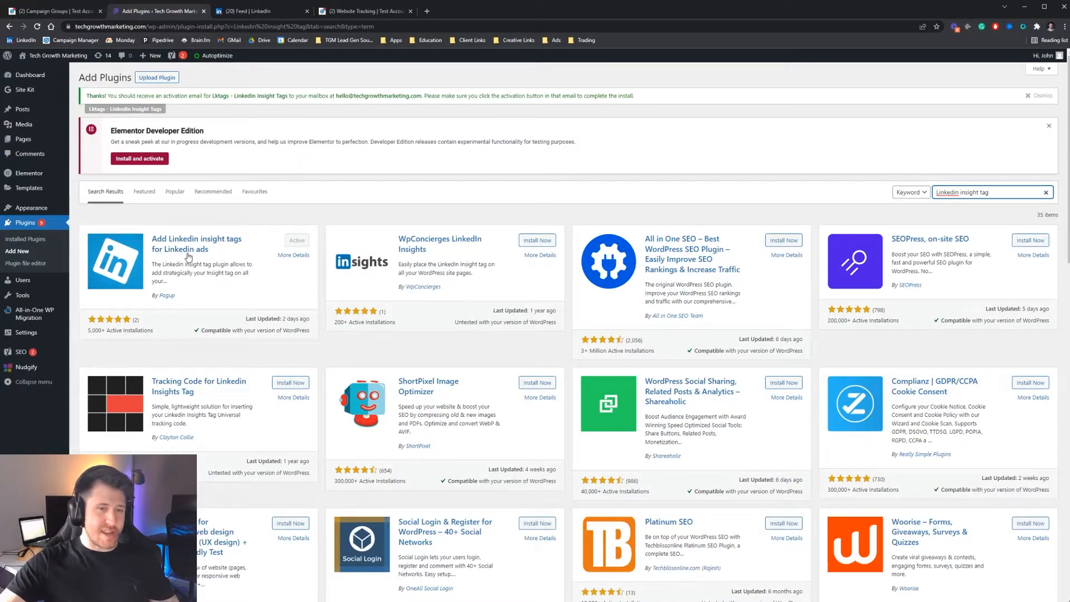
pyautogui.moveTo(175, 306)
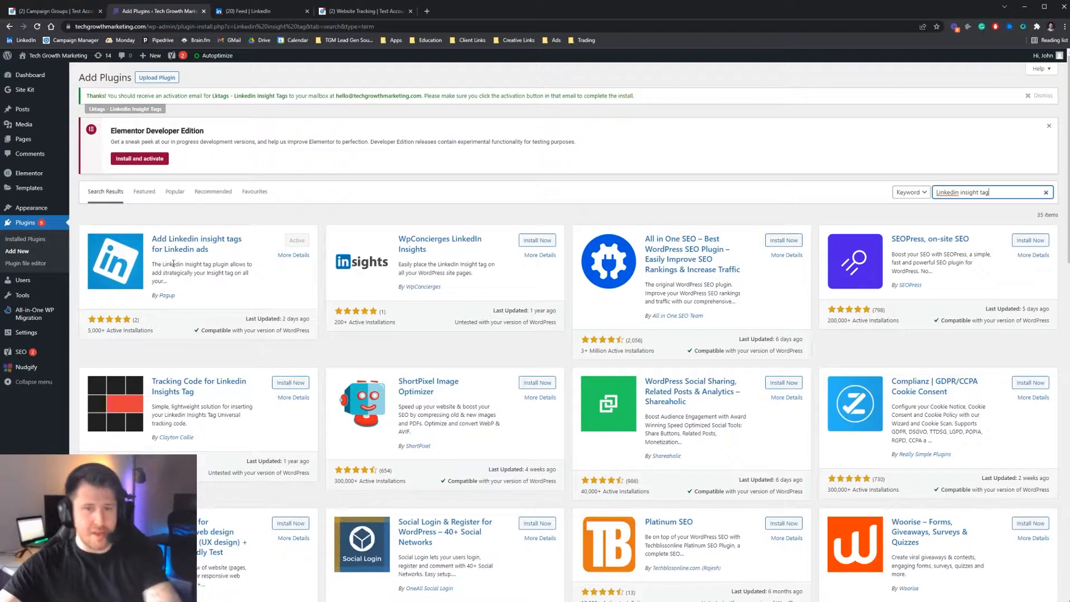
pyautogui.moveTo(300, 258)
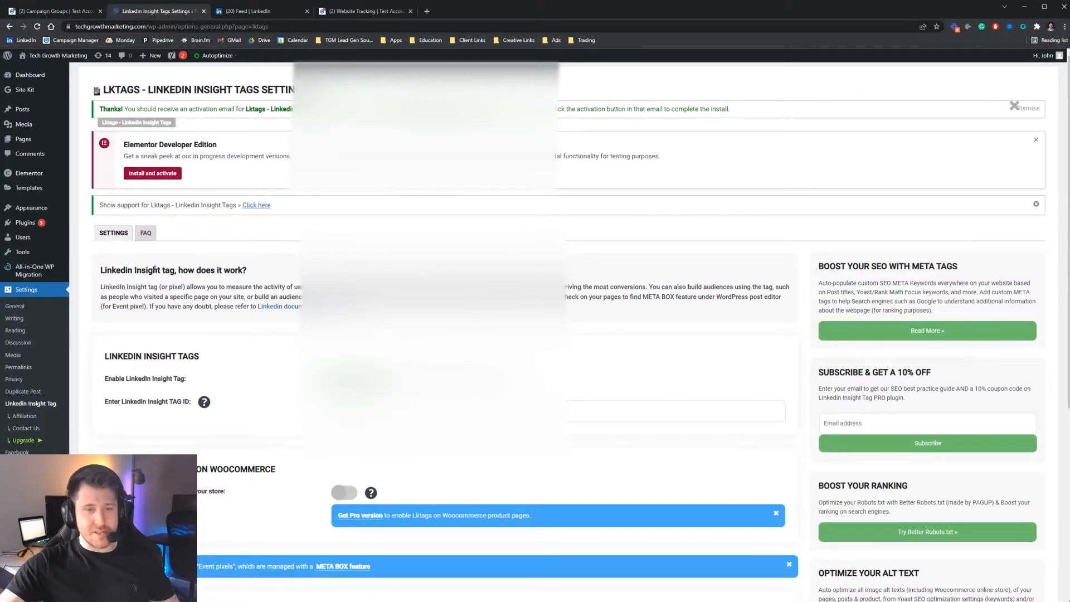
pyautogui.scroll(-3)
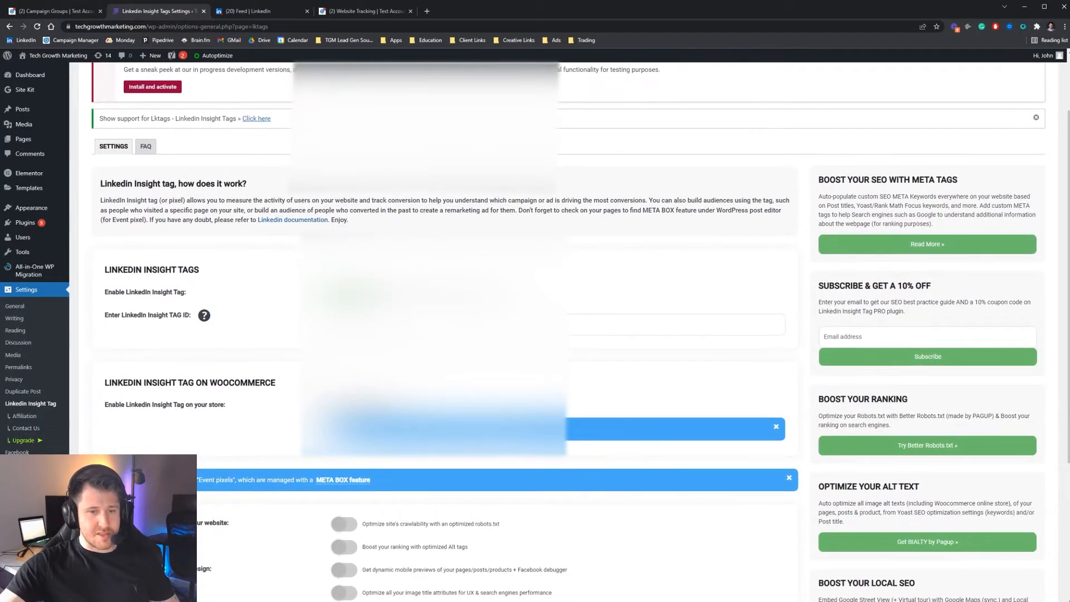
pyautogui.scroll(-3)
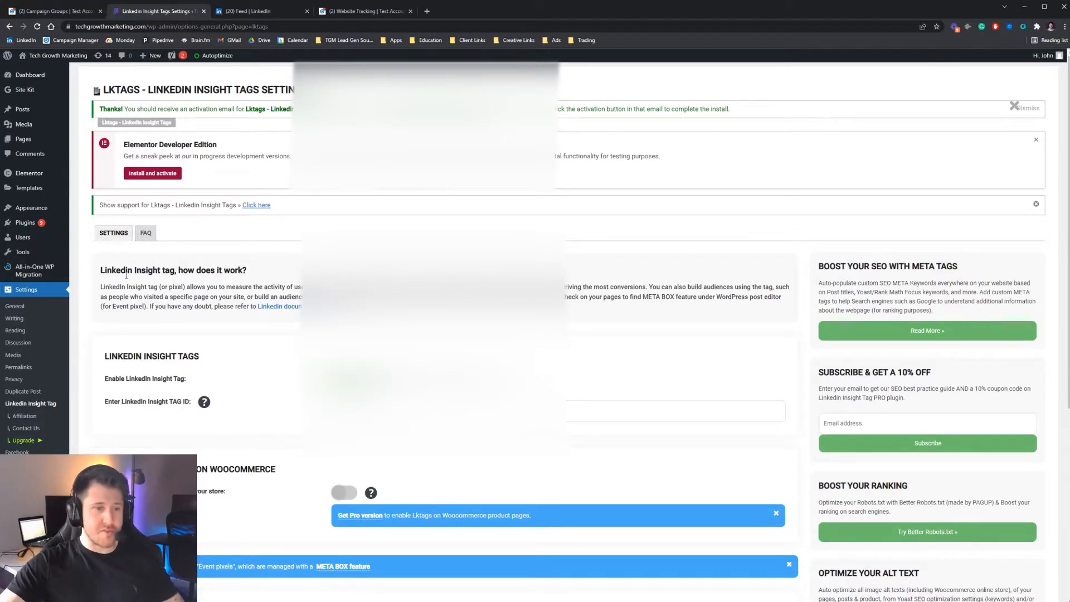
pyautogui.click(468, 11)
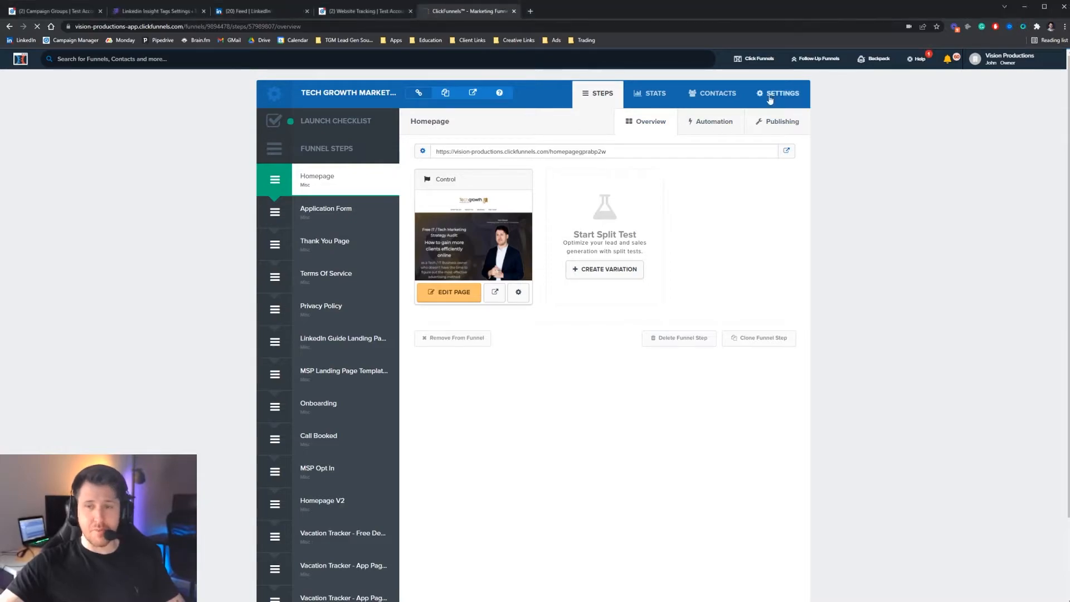
# View the Tech Growth Marketing - Home Page funnel's head and body tracking code settings
pyautogui.click(780, 94)
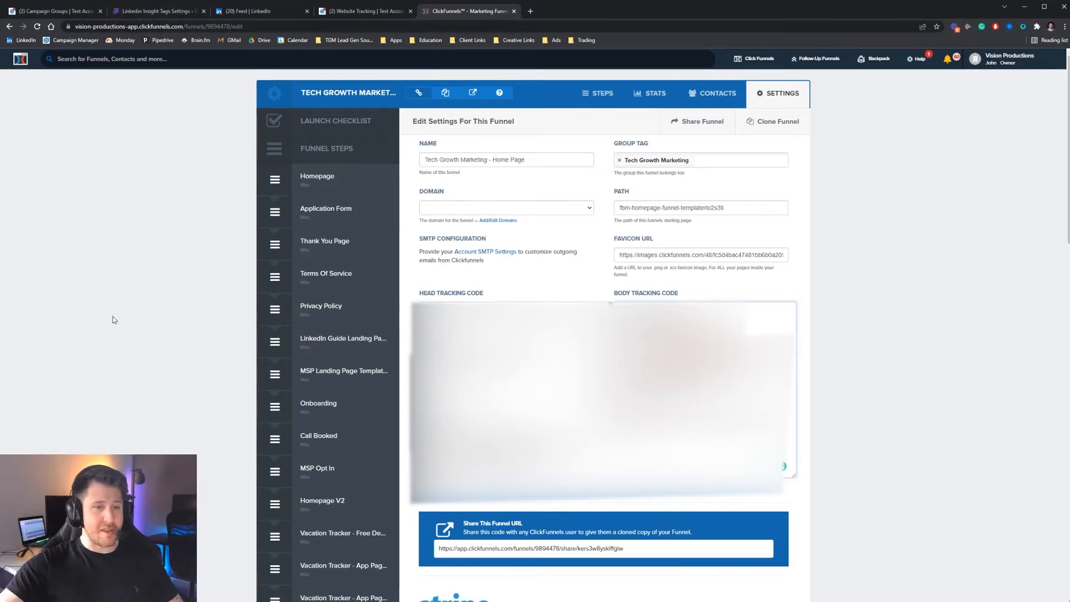
pyautogui.click(363, 12)
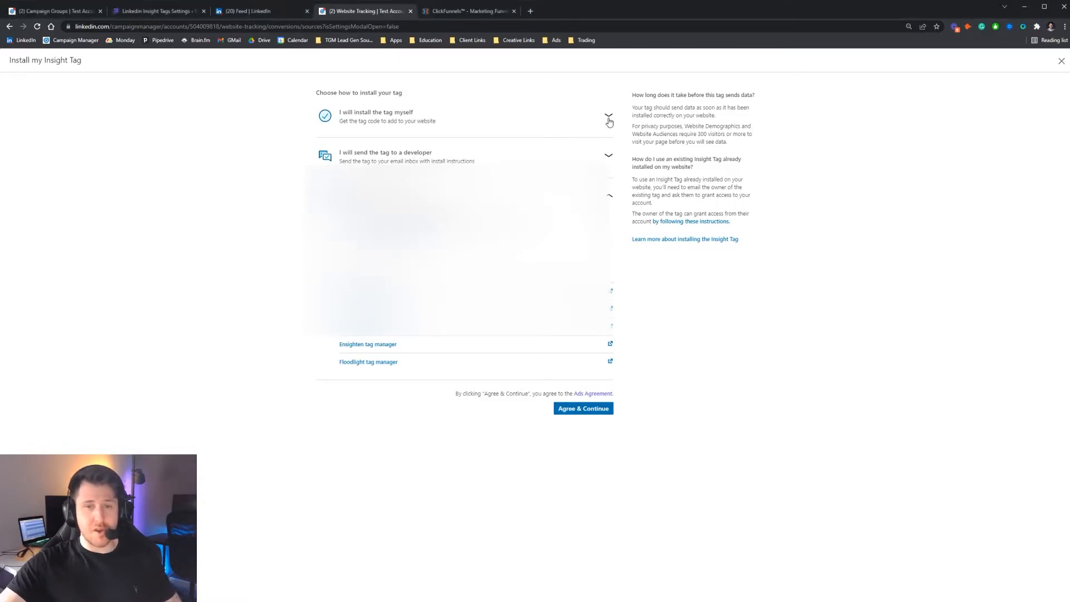
# Review the tag-manager install choices (Google, Tealium, Adobe), then close the 'Install my Insight Tag' dialog
pyautogui.click(607, 116)
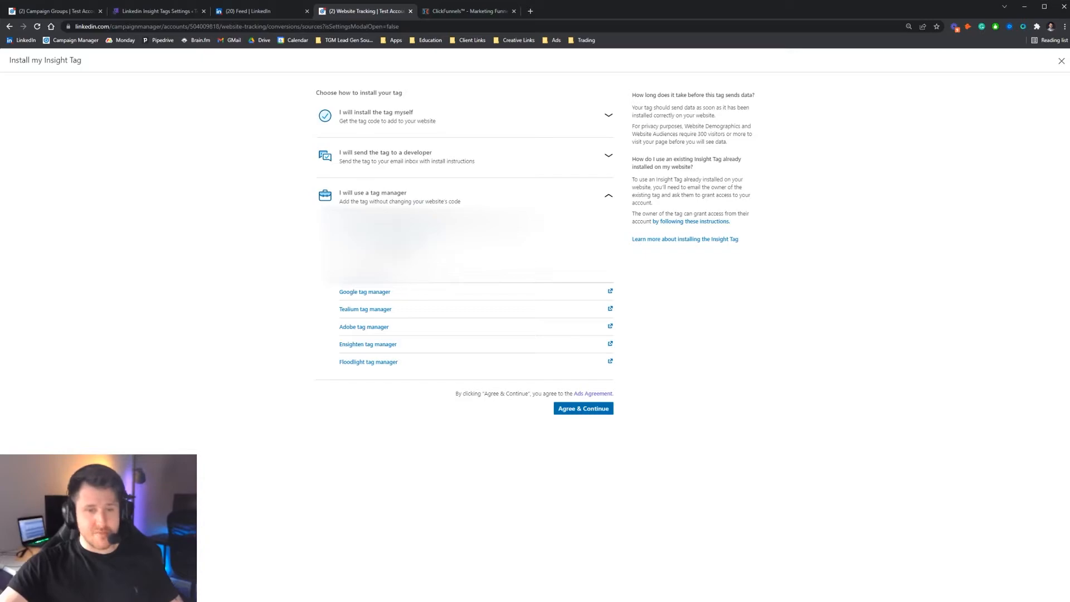
pyautogui.click(1062, 60)
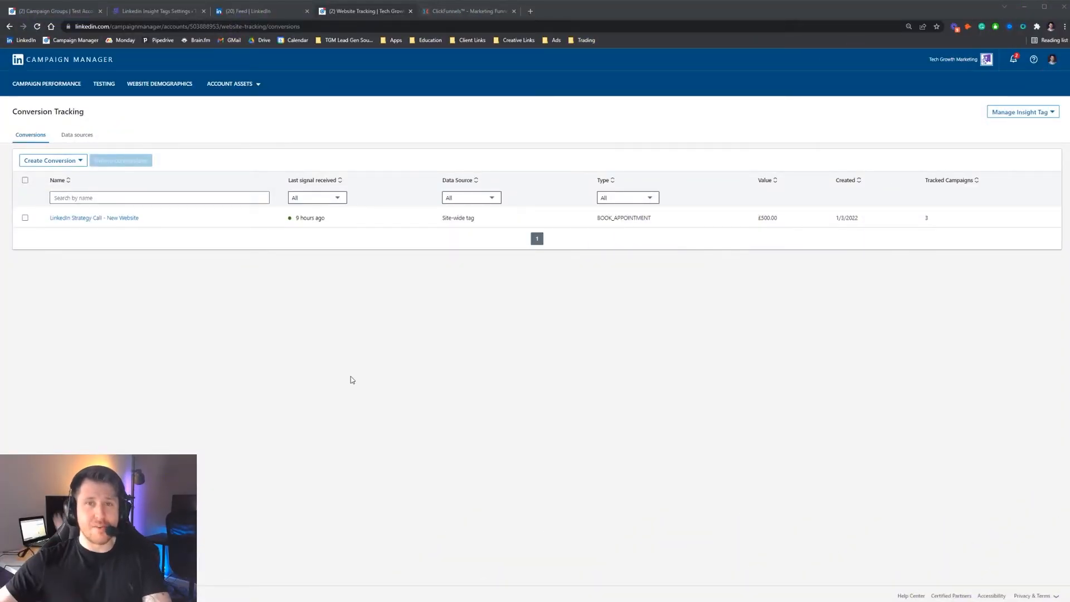
pyautogui.moveTo(425, 355)
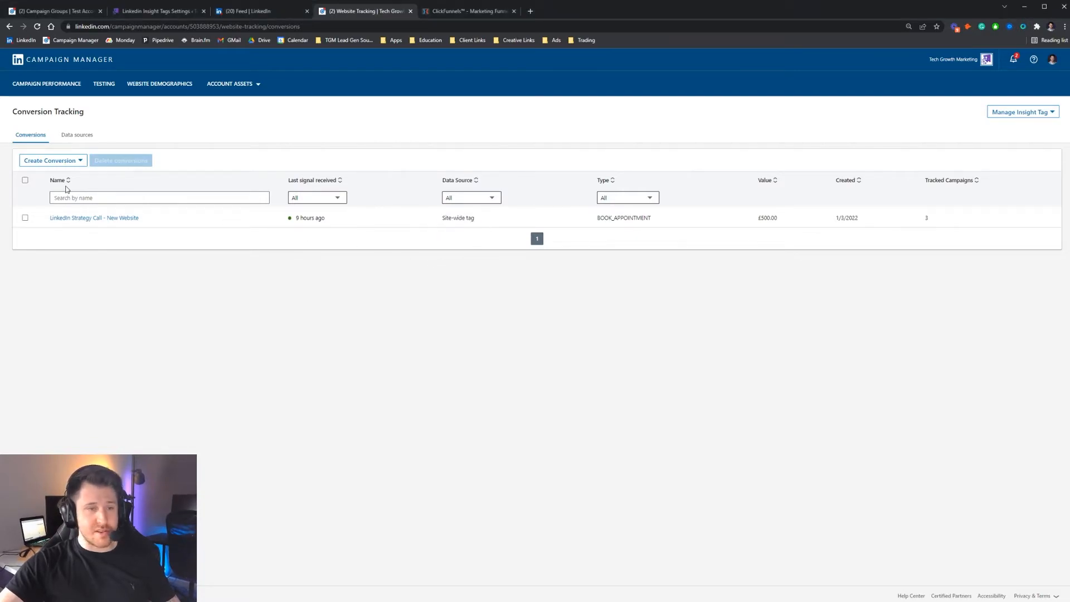
pyautogui.moveTo(239, 101)
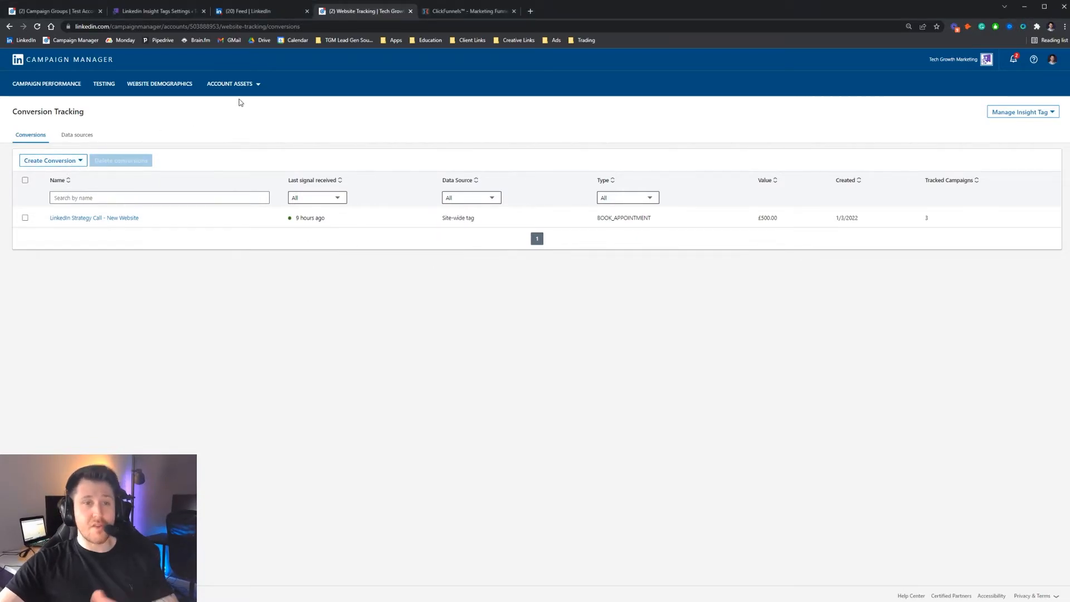
# Choose Create Conversion to open a blank online conversion form
pyautogui.click(230, 83)
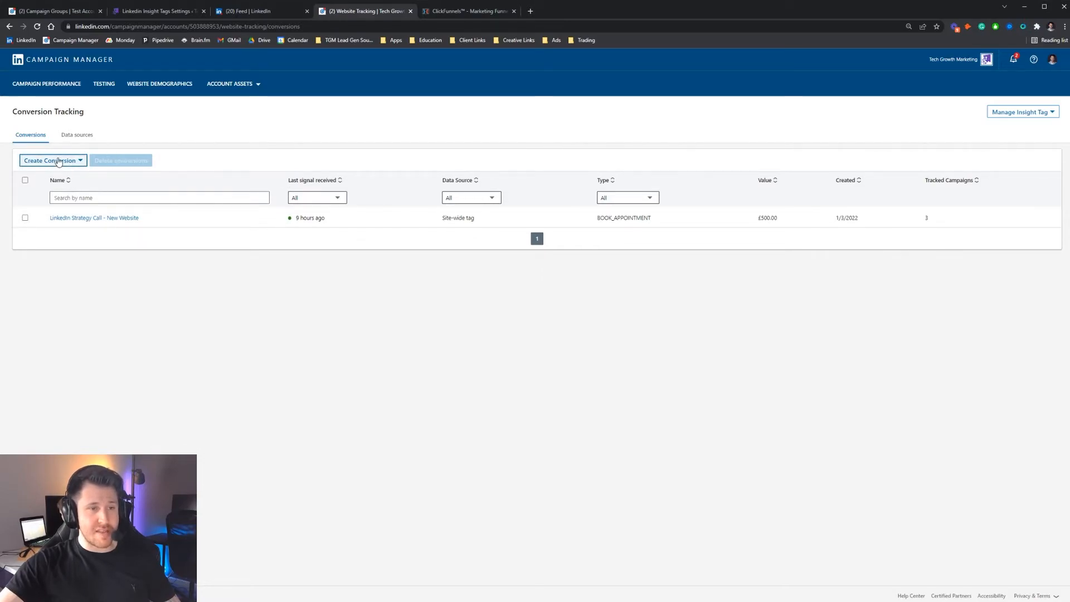
pyautogui.click(51, 160)
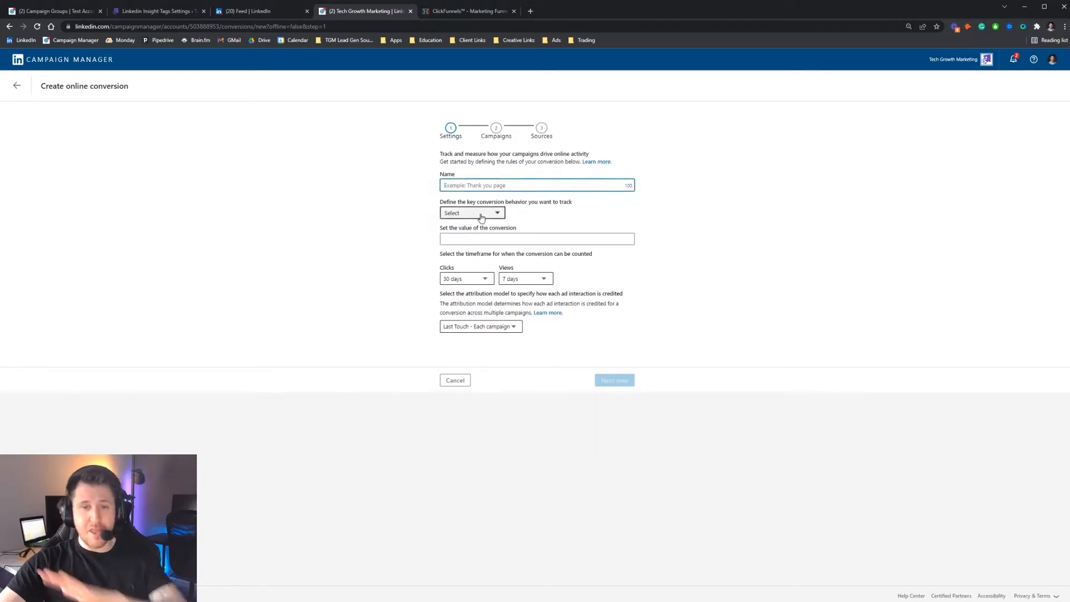
# Browse conversion behaviors such as Book Appointment, Lead and Sign Up, then focus the value field
pyautogui.click(471, 212)
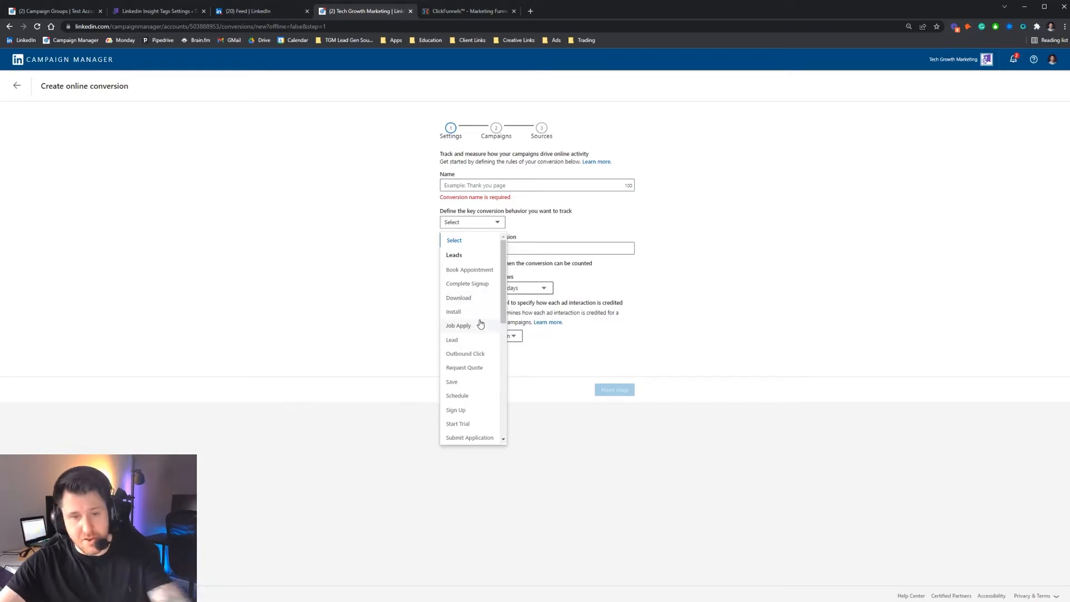
pyautogui.click(471, 222)
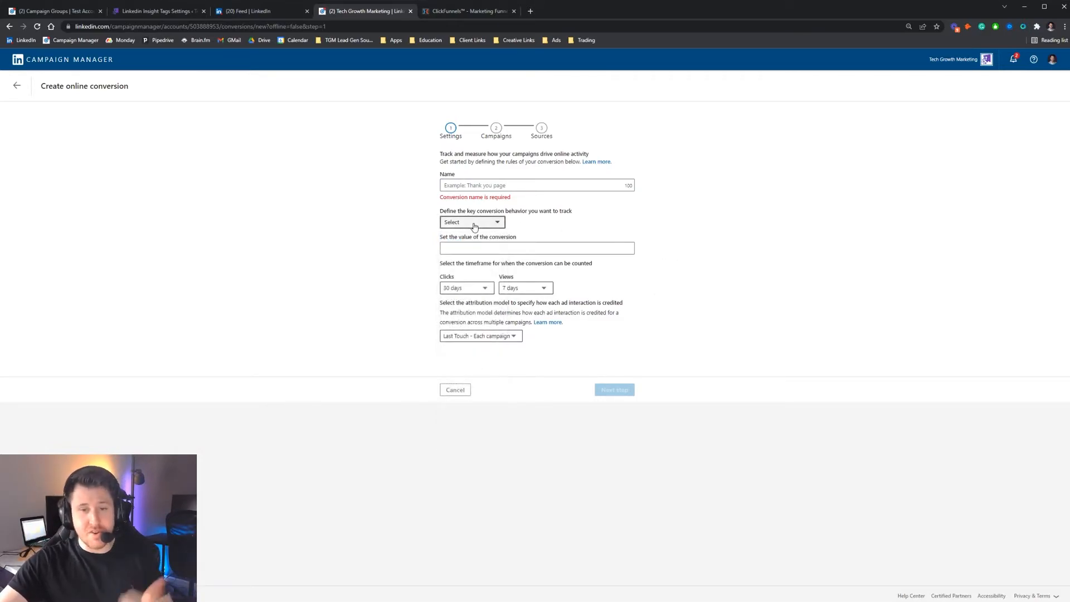
pyautogui.click(536, 248)
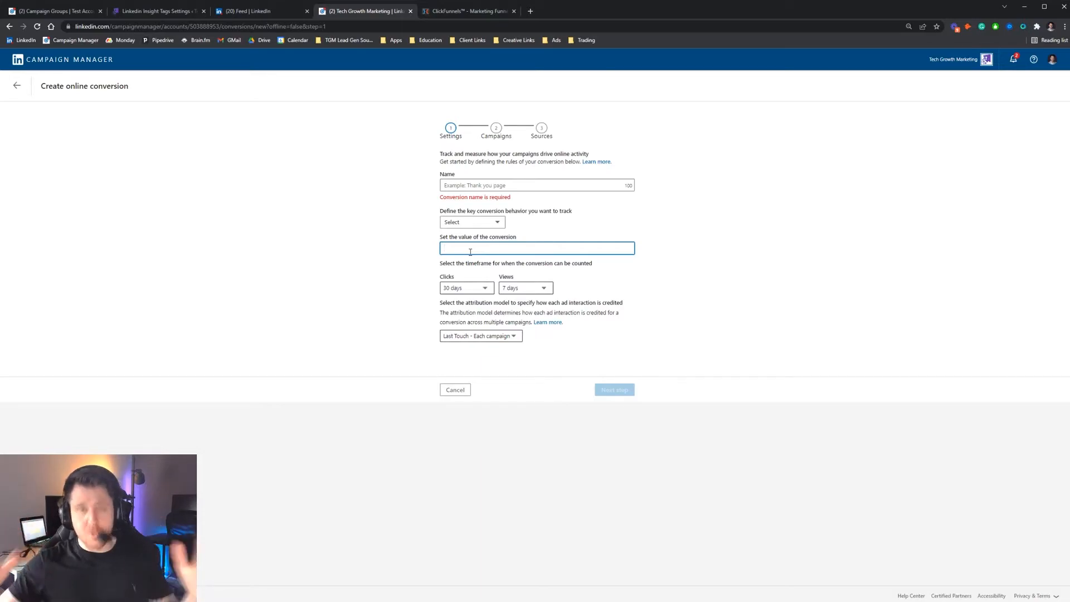
pyautogui.click(536, 248)
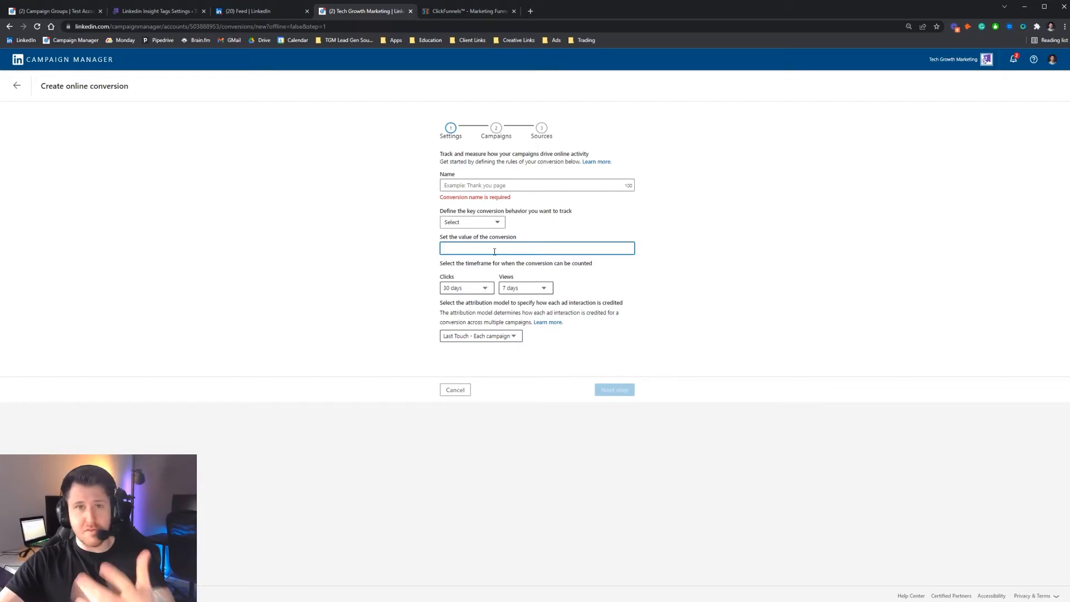
pyautogui.moveTo(473, 287)
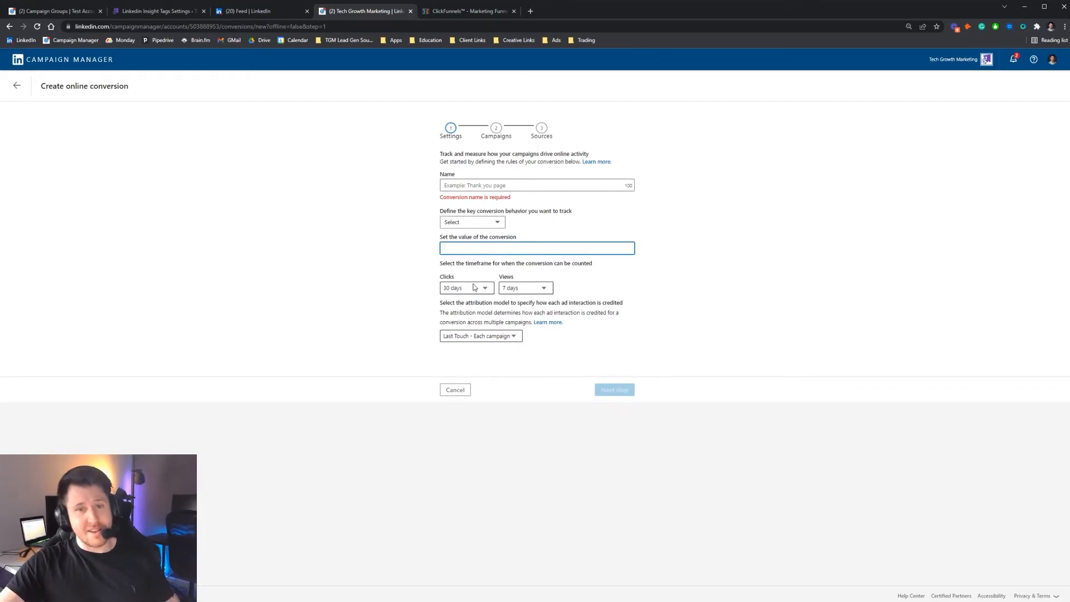
pyautogui.moveTo(565, 390)
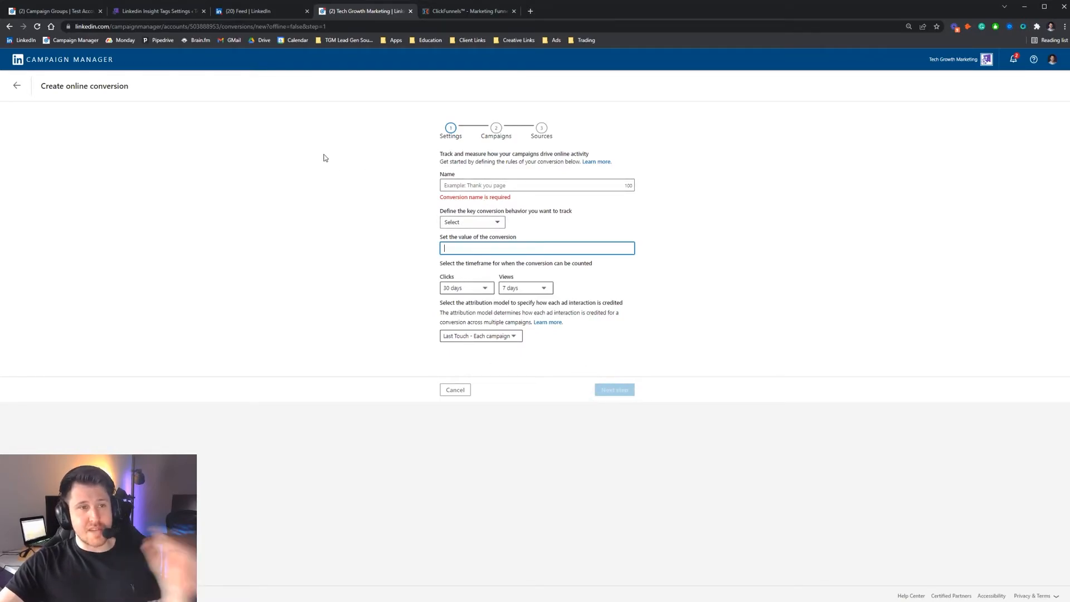
pyautogui.moveTo(16, 85)
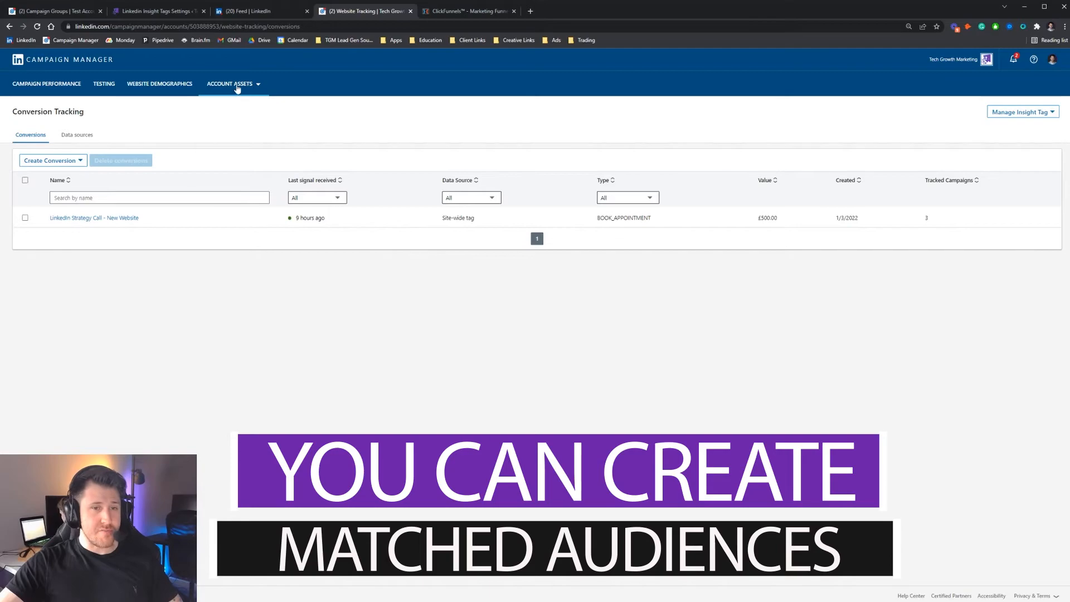
# Open the Website audience form from Matched Audiences' Create audience, closing and reopening it once
pyautogui.click(229, 83)
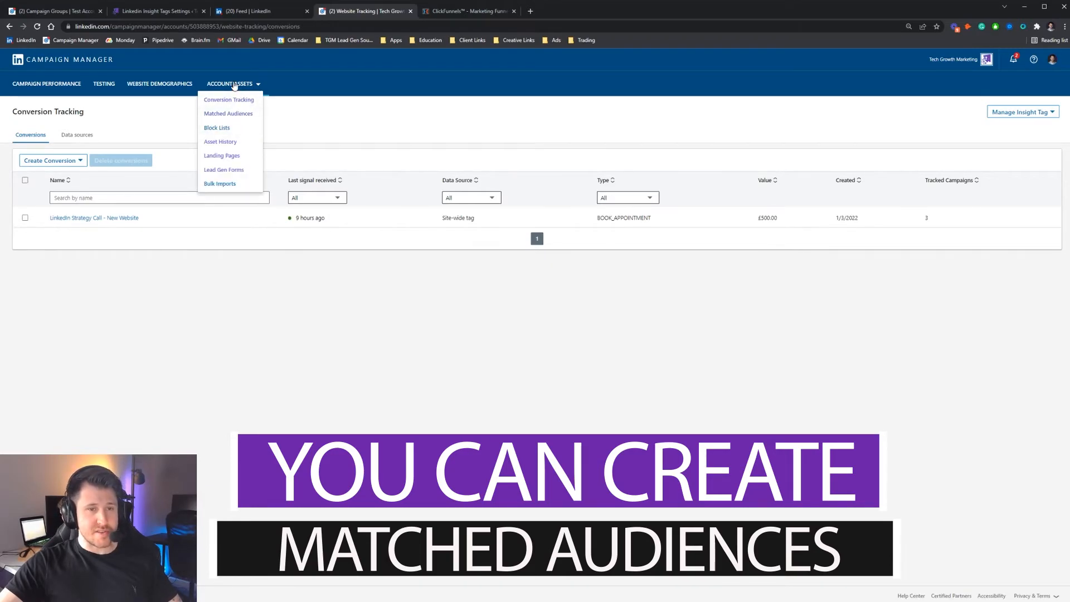
pyautogui.click(228, 113)
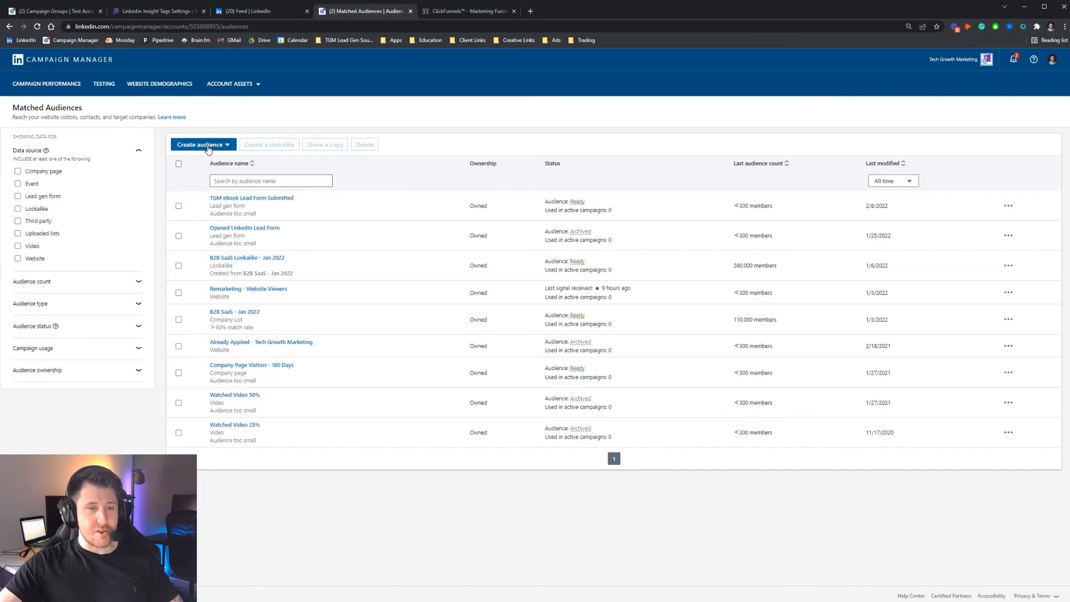
pyautogui.click(202, 144)
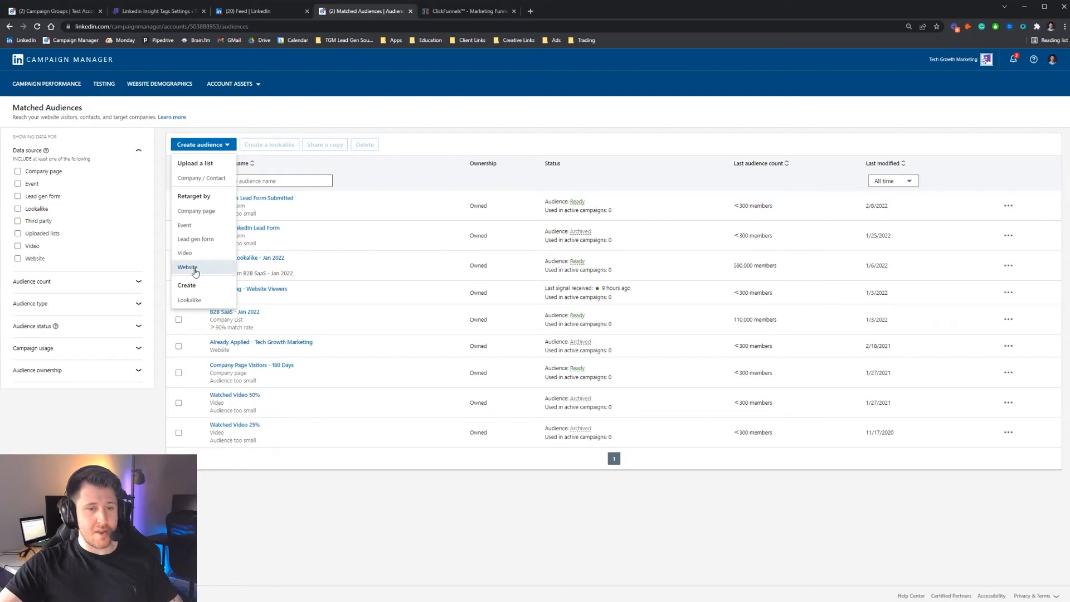
pyautogui.click(187, 267)
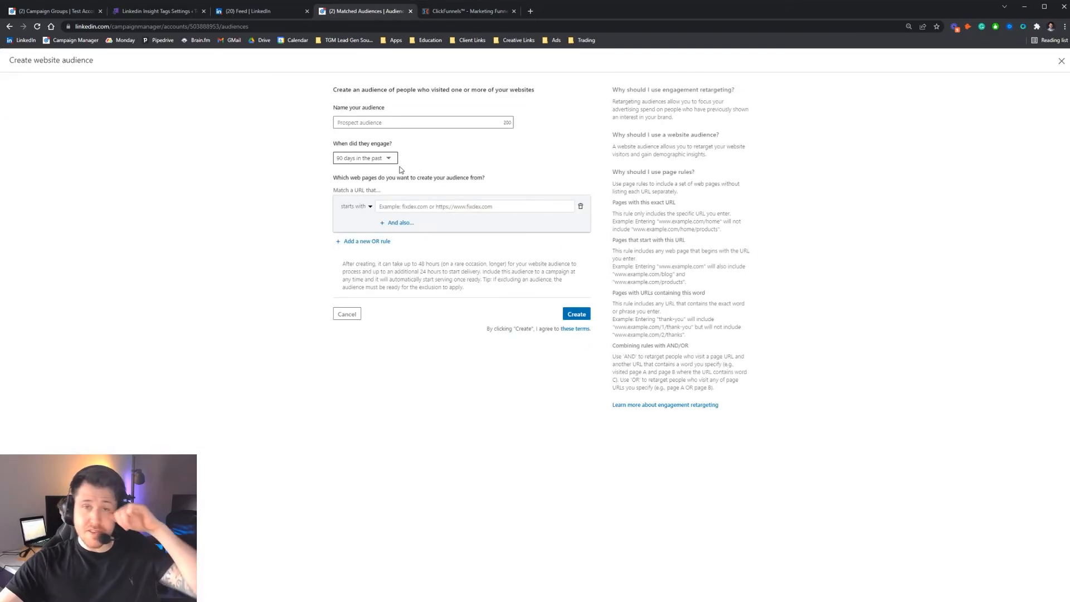
pyautogui.click(423, 122)
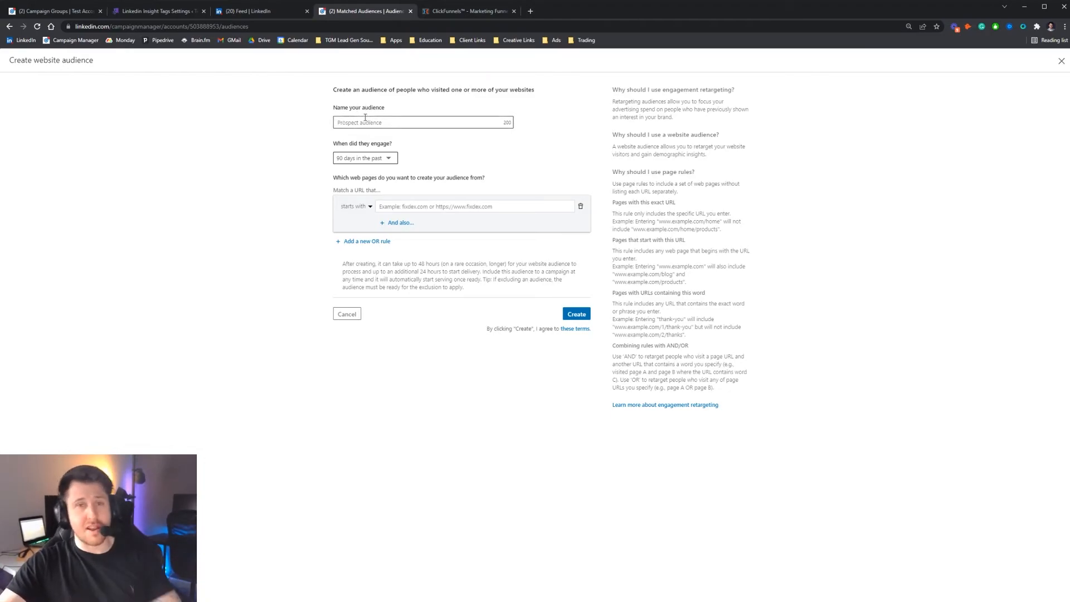
pyautogui.click(346, 313)
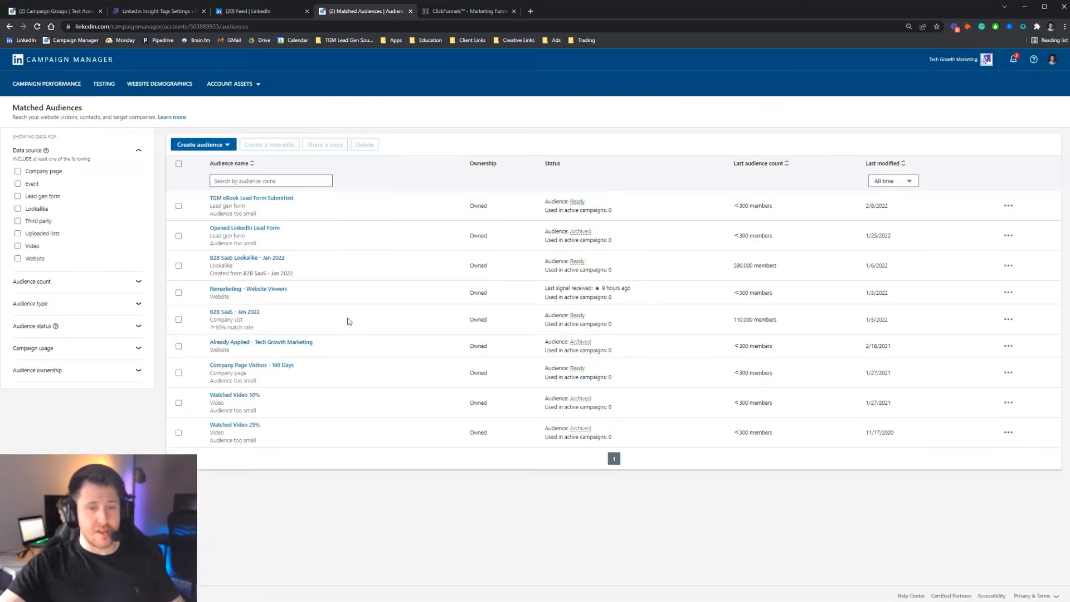
pyautogui.click(202, 144)
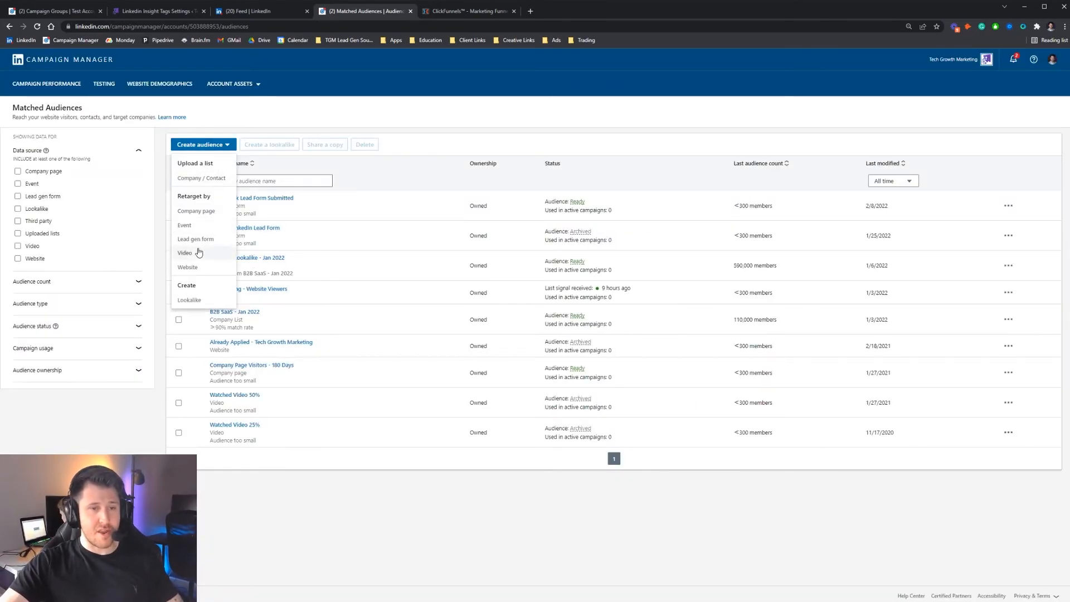
pyautogui.click(187, 267)
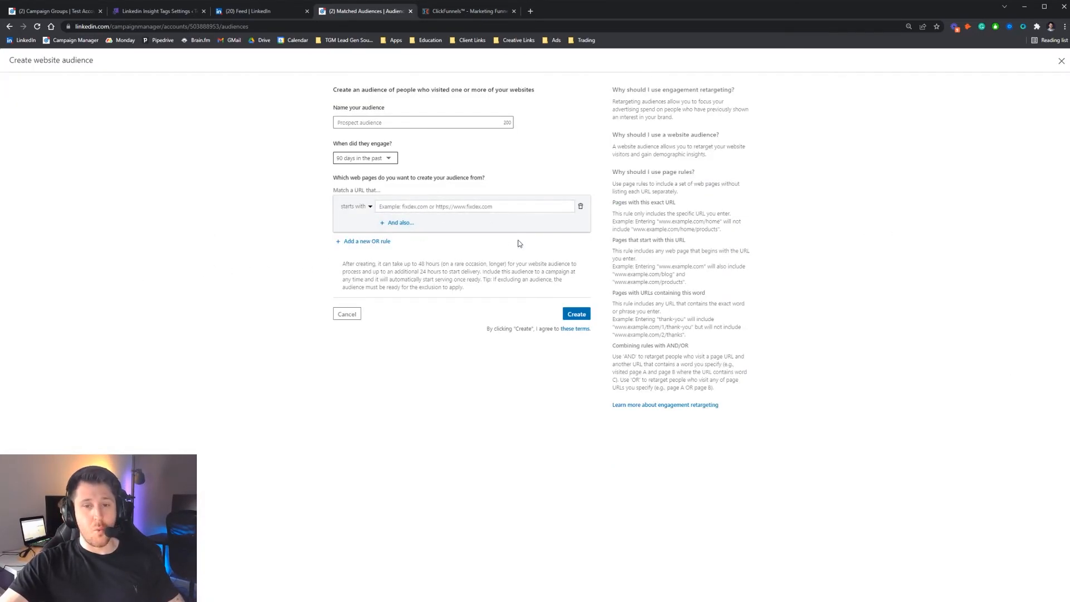